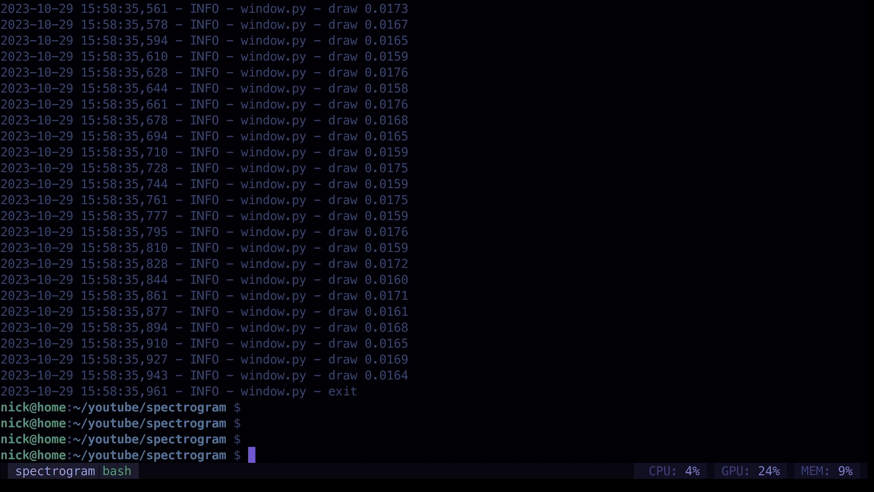
mouse_move(537, 424)
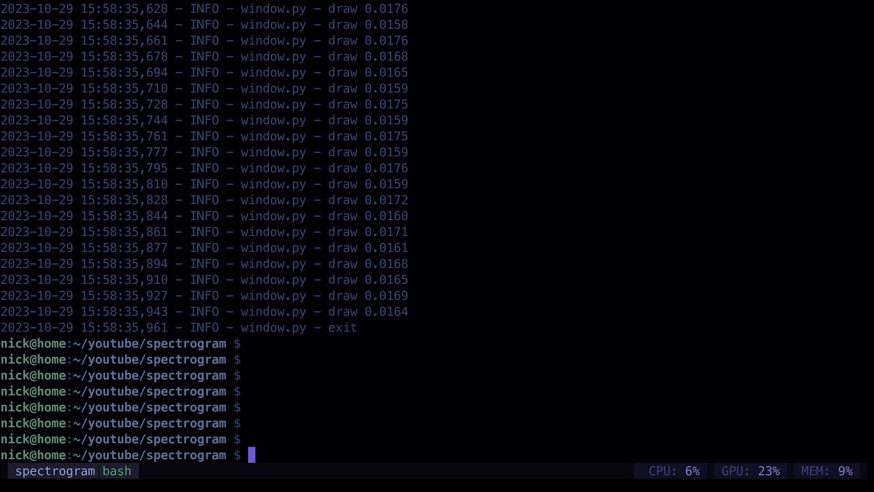
Show the project tree (app/utils.py, app/window.py, Makefile) and start typing nvim
text(tree)
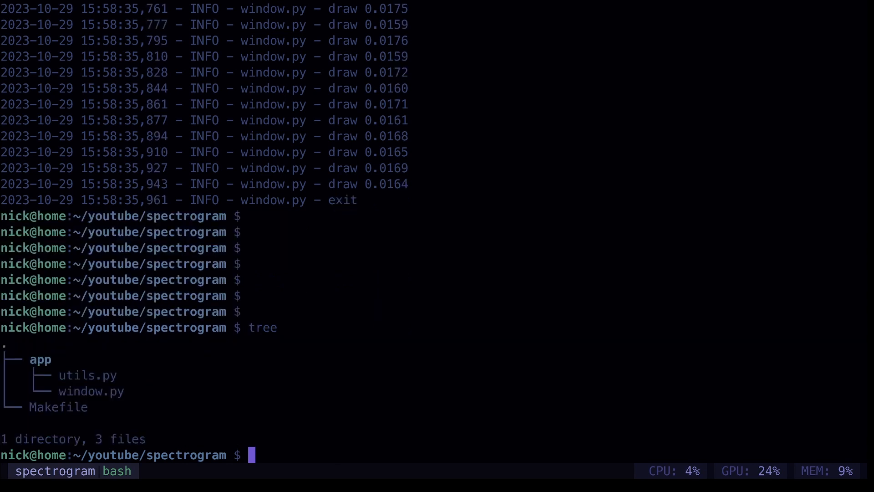
mouse_move(82, 397)
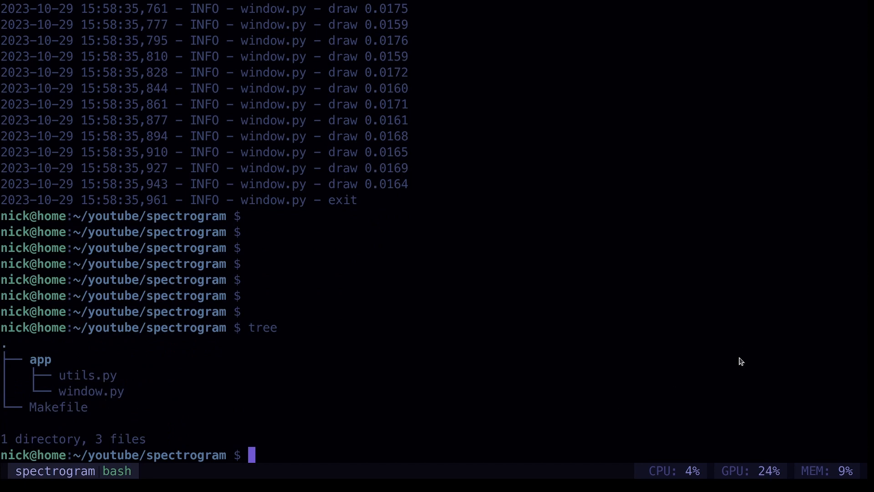
text(nvim)
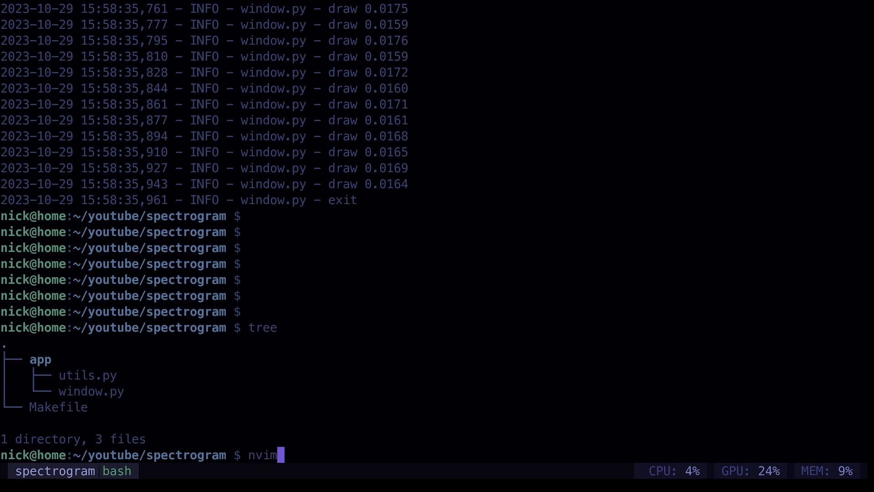
Create app/source.py with imports and a Source class with __init__, init, callback stubs
text(app/sourc)
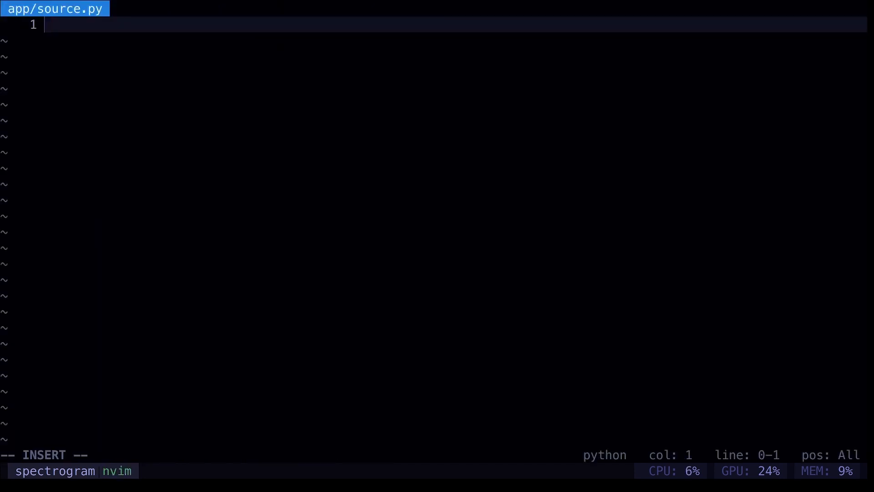
key(Enter)
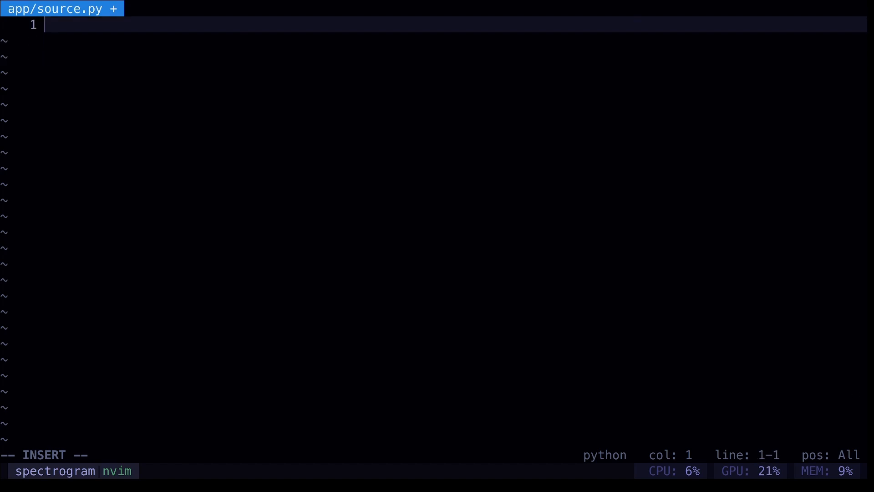
text(import librosa)
text(self.audio = pyaudio)
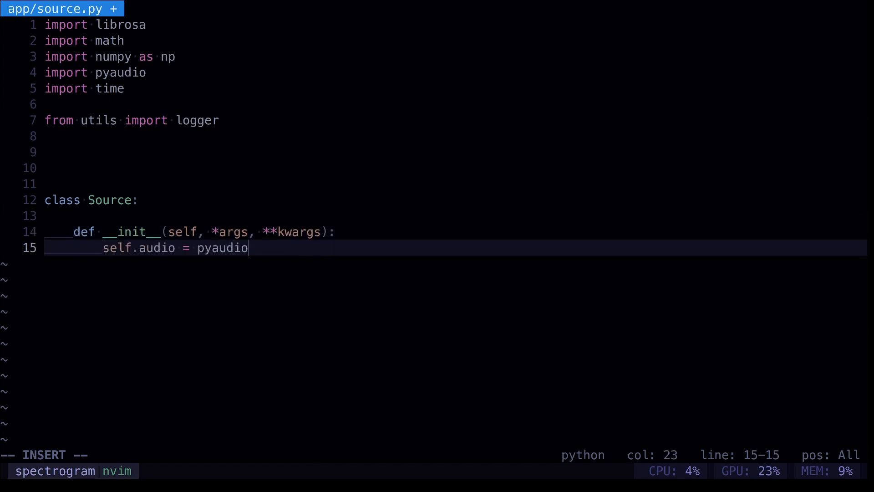
text(.PyAudio())
text(raise NotImplementedError('source.init)
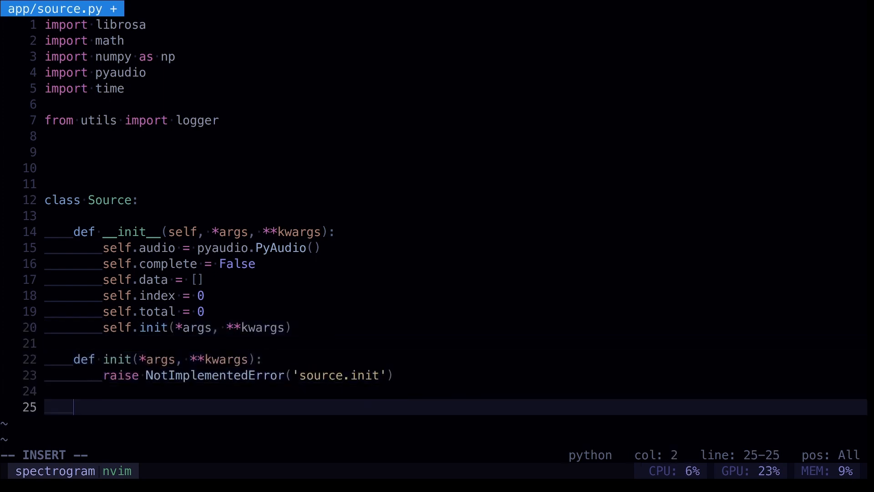
text(def callback(self, data, frame_count, time_info, status):)
text(raise NotImplementedError('source.callback)
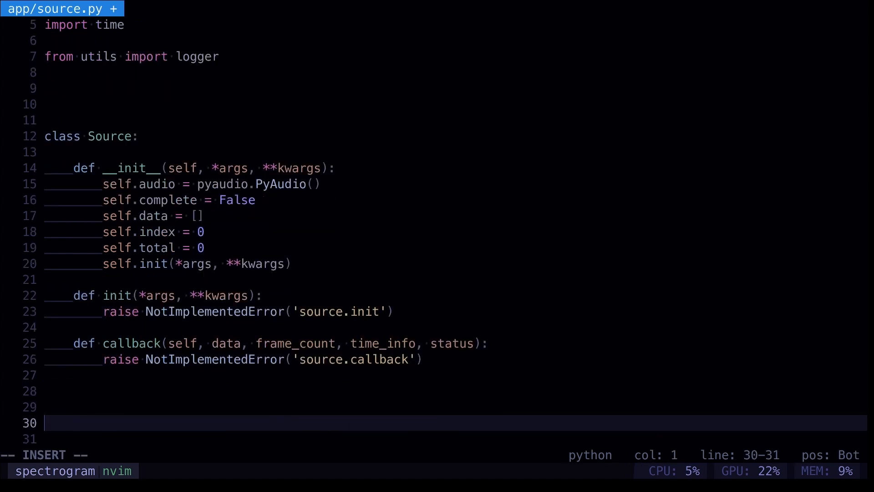
Add File(Source) and Microphone(Source) subclasses below the Source class
text(class)
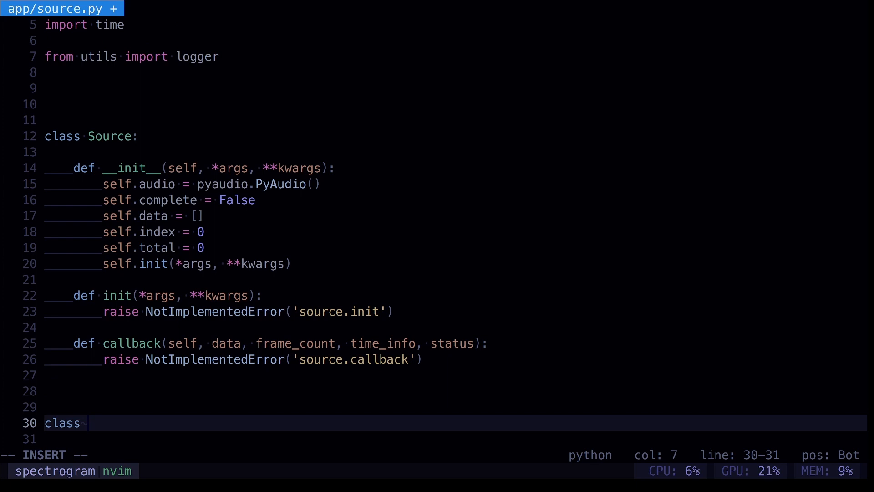
mouse_move(157, 245)
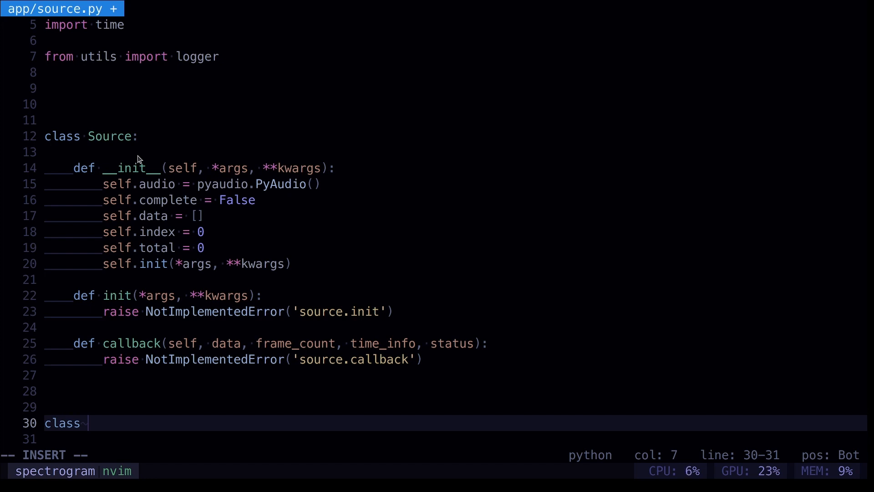
text(File)
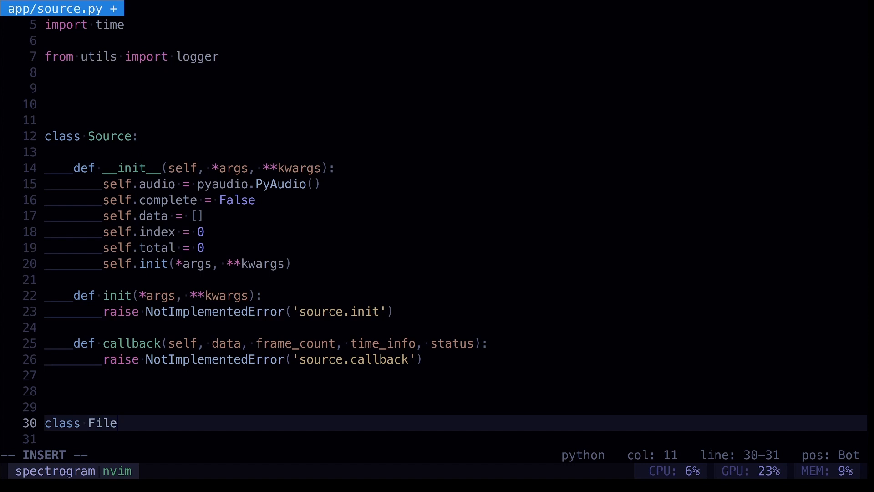
text((So)
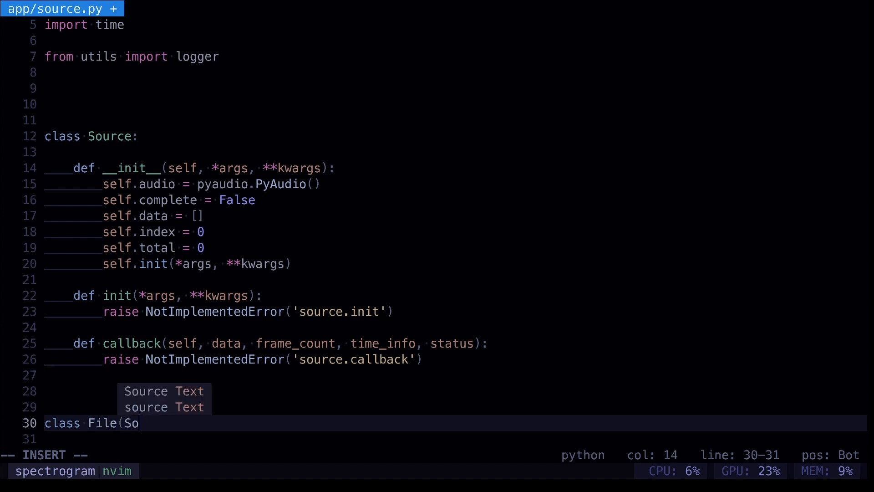
text(urce):)
text(class)
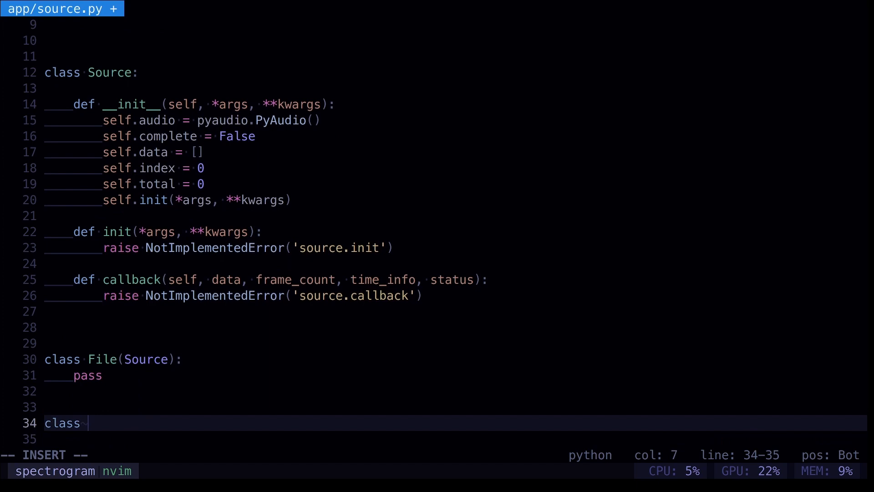
text(Microph)
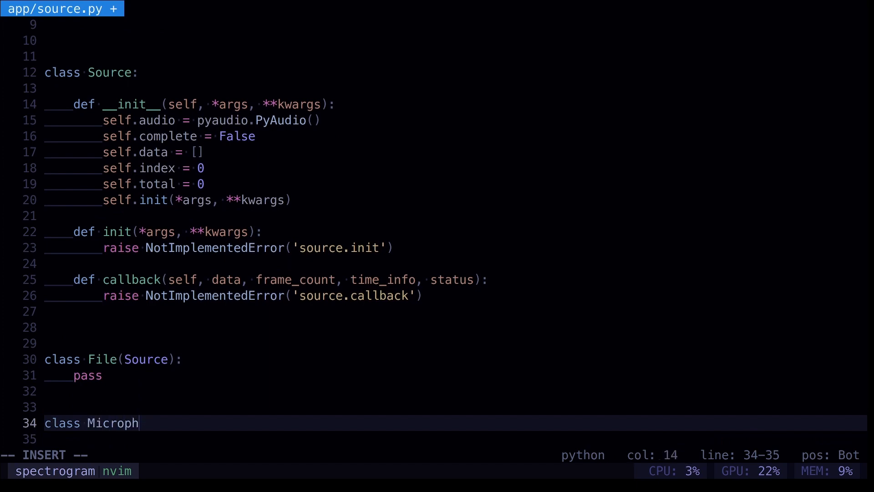
text(one()
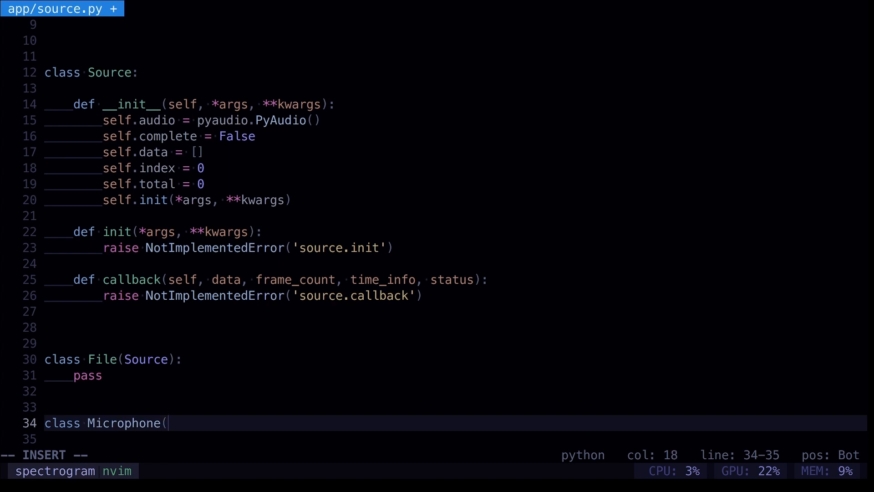
text(Source):)
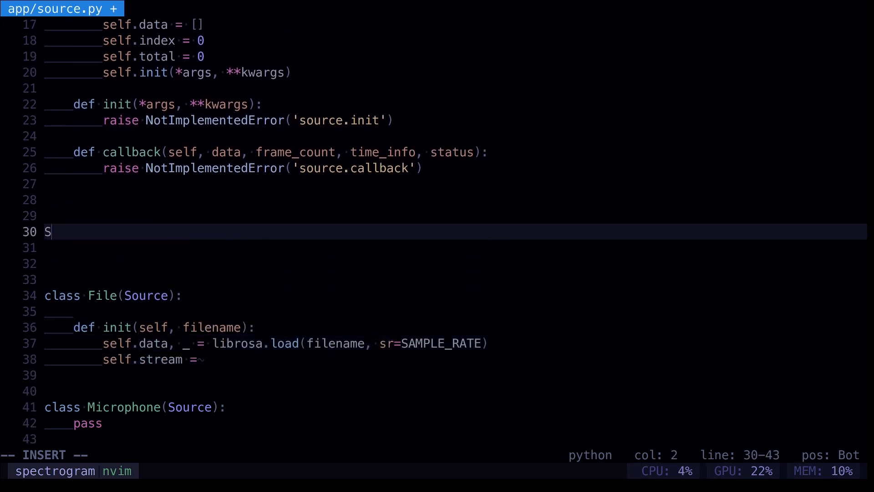
Add SAMPLE_RATE = 22050 and a File callback returning (data, pyaudio.paContinue)
text(AMPLE_RATE = 22050)
text(retur)
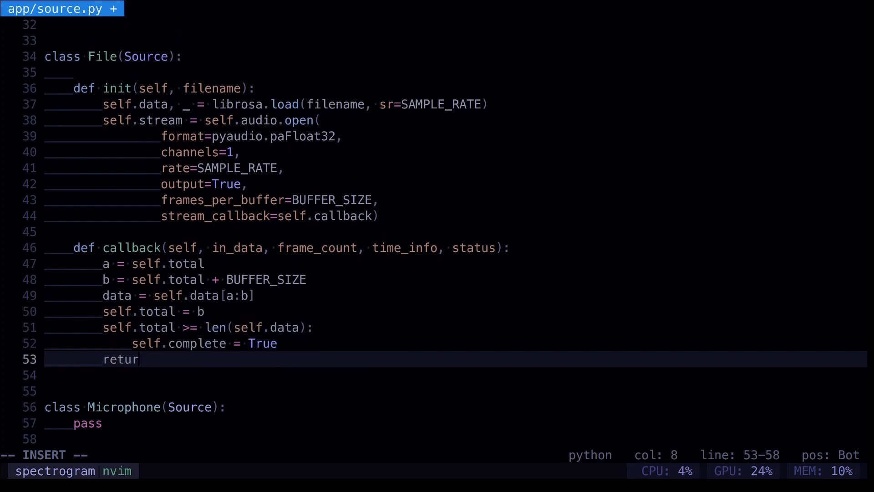
text(n (data, pyaudio.paContinue))
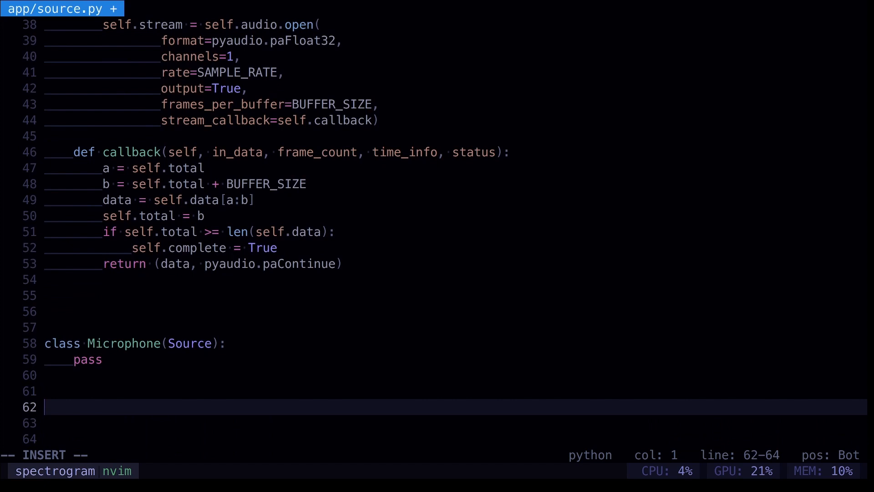
text(if __name)
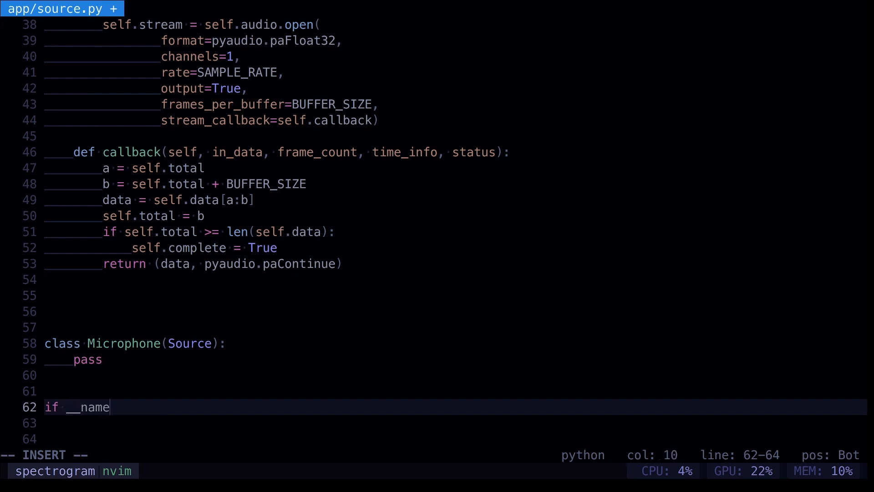
Complete the if __name__ == '__main__': guard and begin a filename = '' line
text(__ == ')
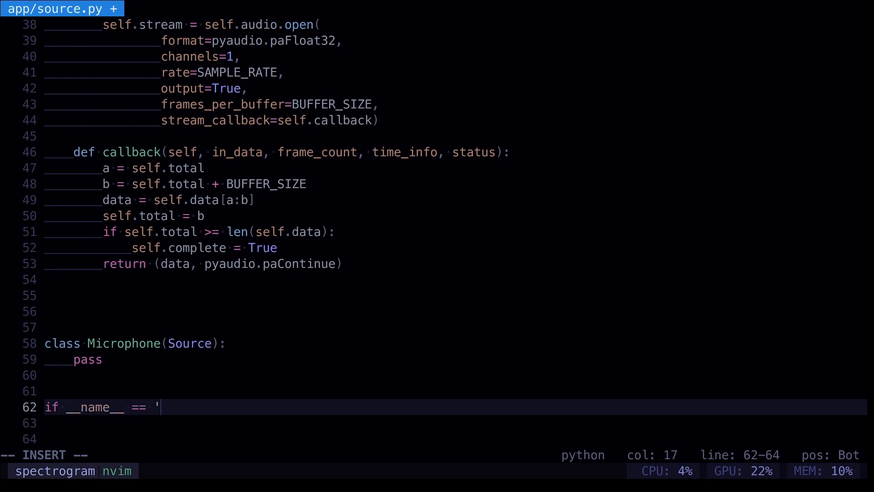
text(__main__':)
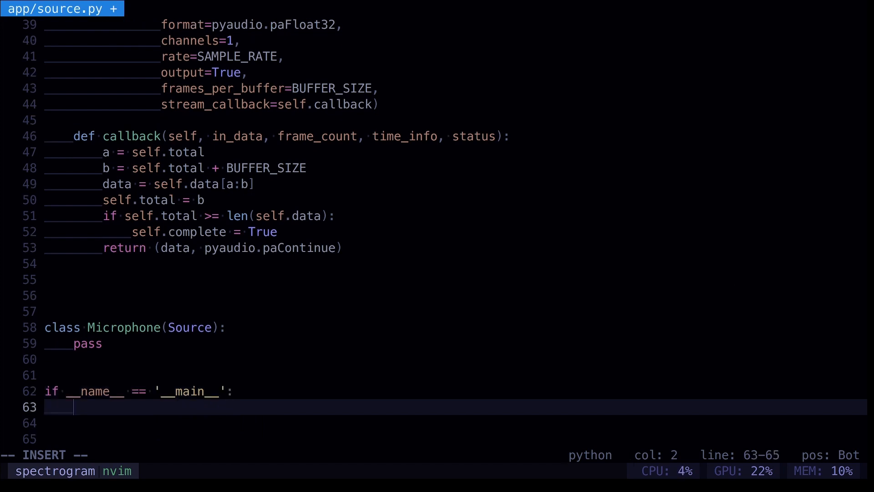
mouse_move(325, 422)
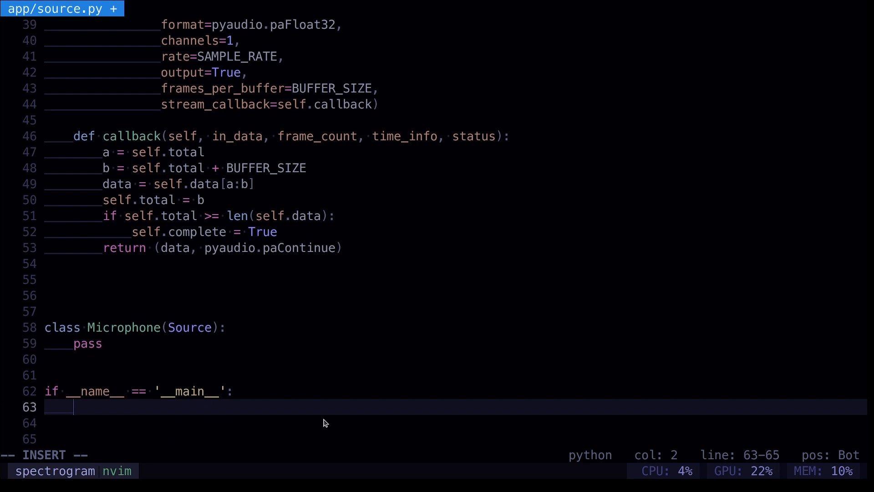
text(fileanem)
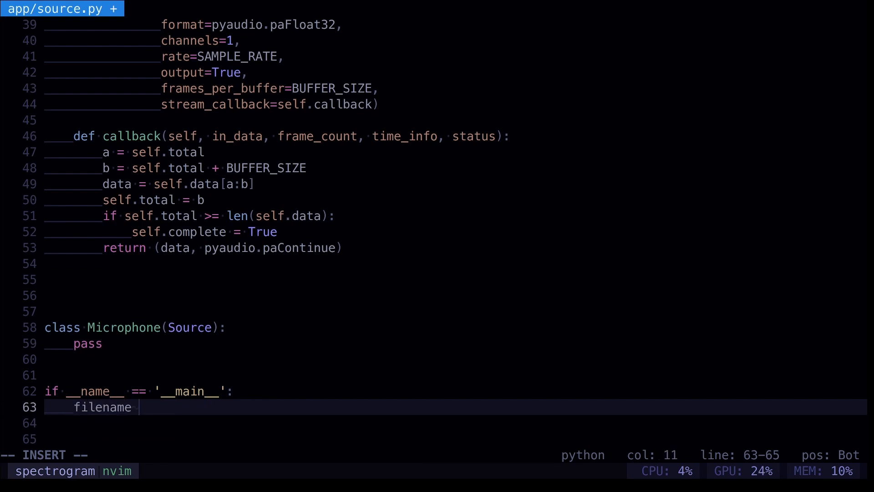
text(= '')
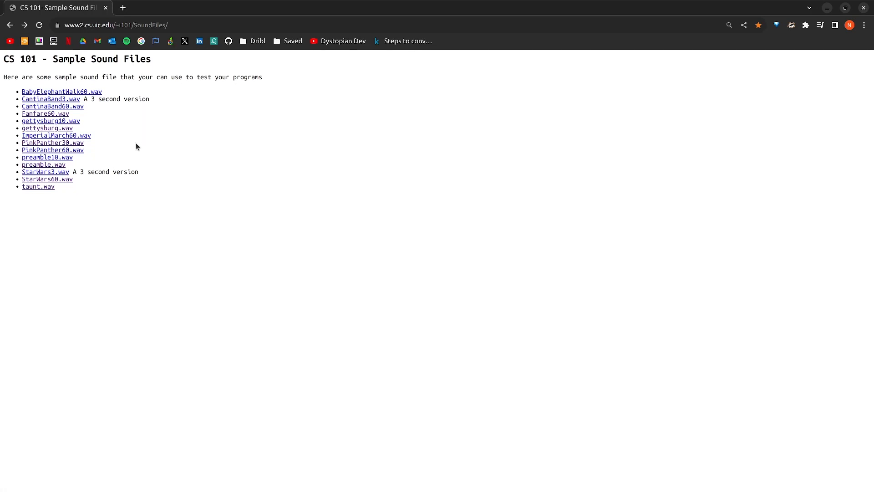
mouse_move(134, 145)
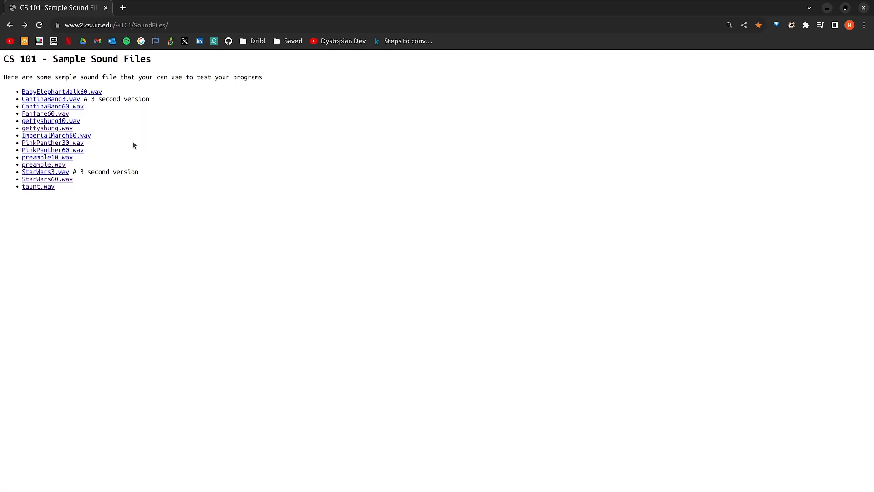
mouse_move(120, 129)
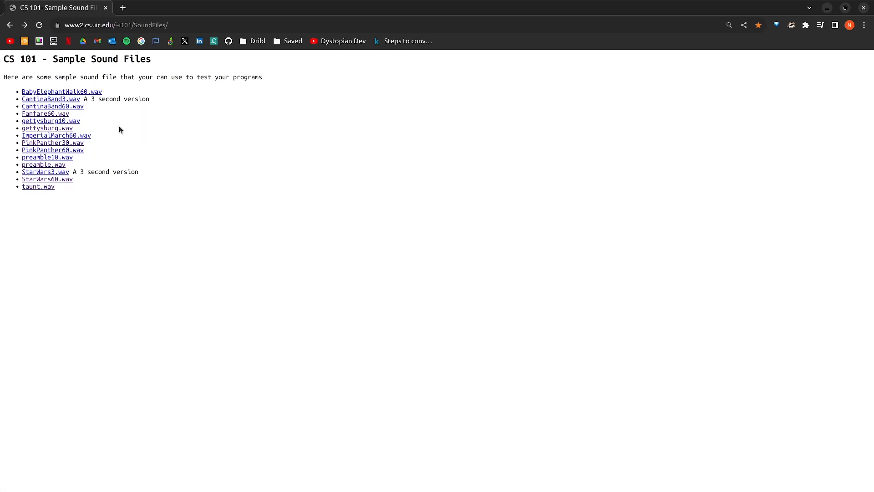
mouse_move(61, 91)
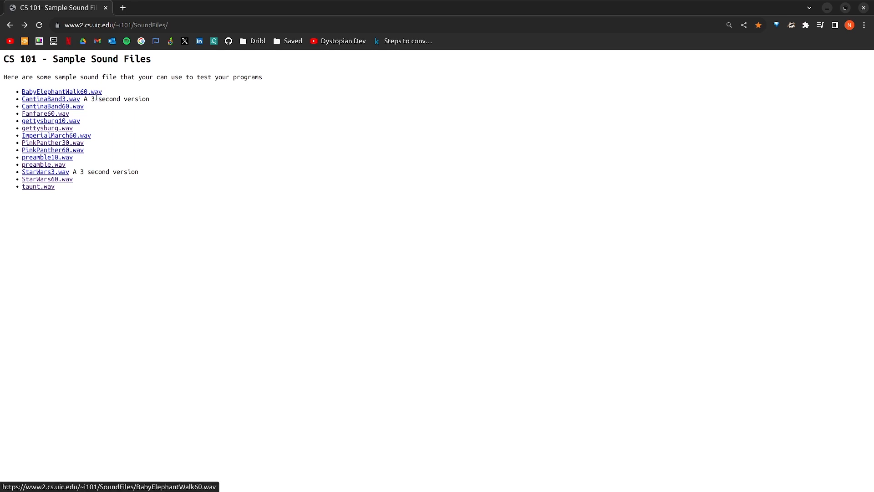
mouse_move(102, 112)
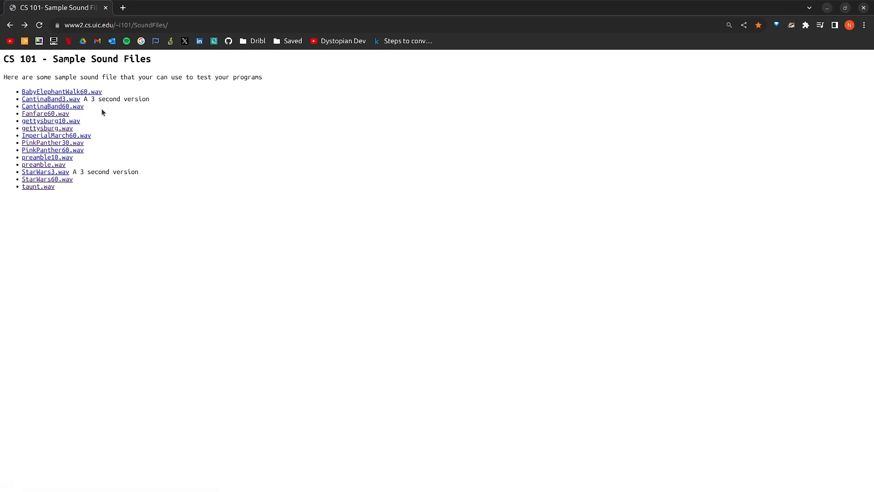
Open the gettysburg.wav link in a new Chrome tab and switch to it
right_click(47, 128)
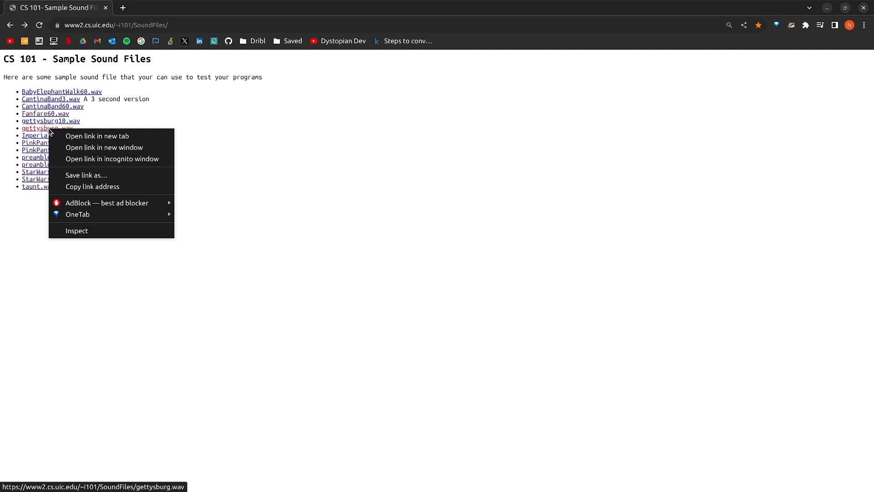
click(97, 136)
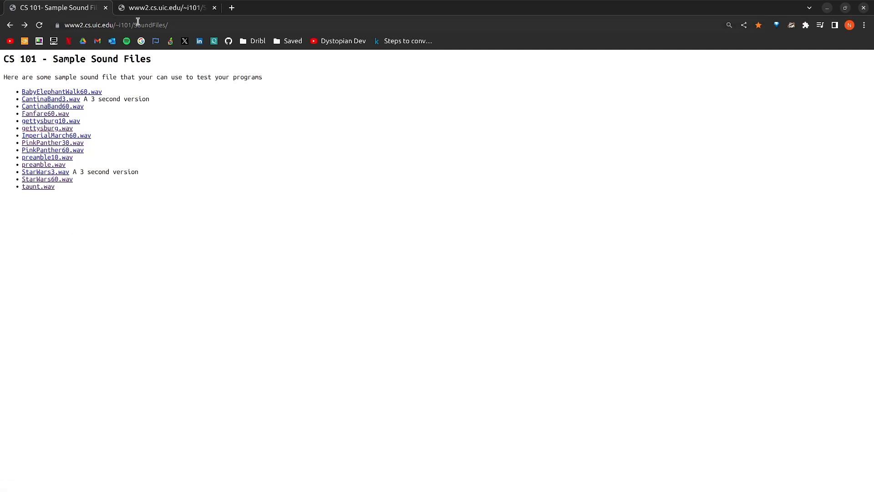
click(47, 127)
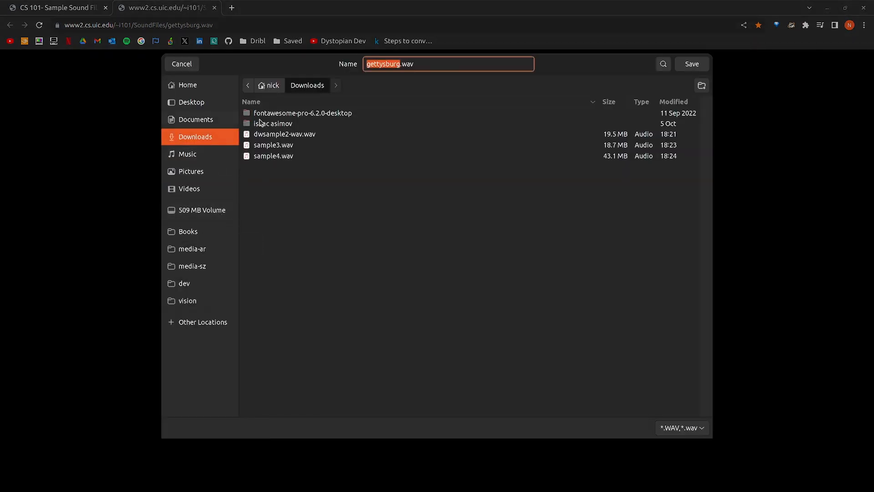
mouse_move(457, 136)
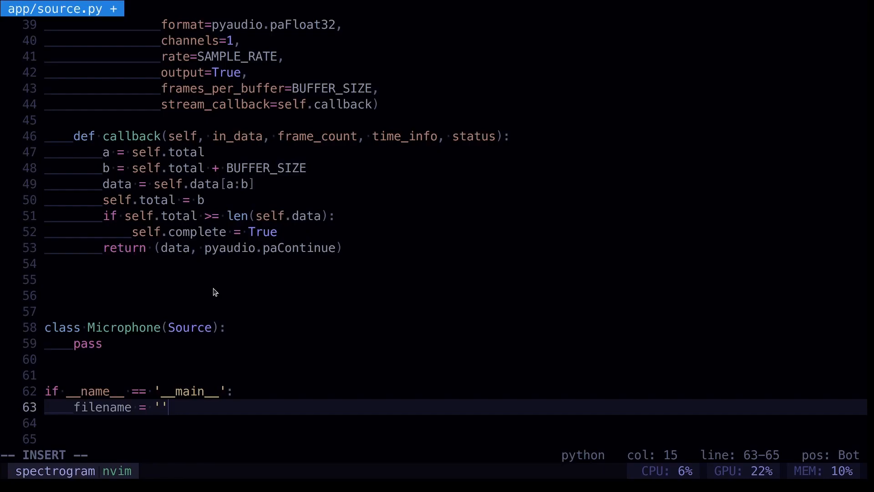
Return to the bash shell with the source.py Neovim session suspended
key(Escape)
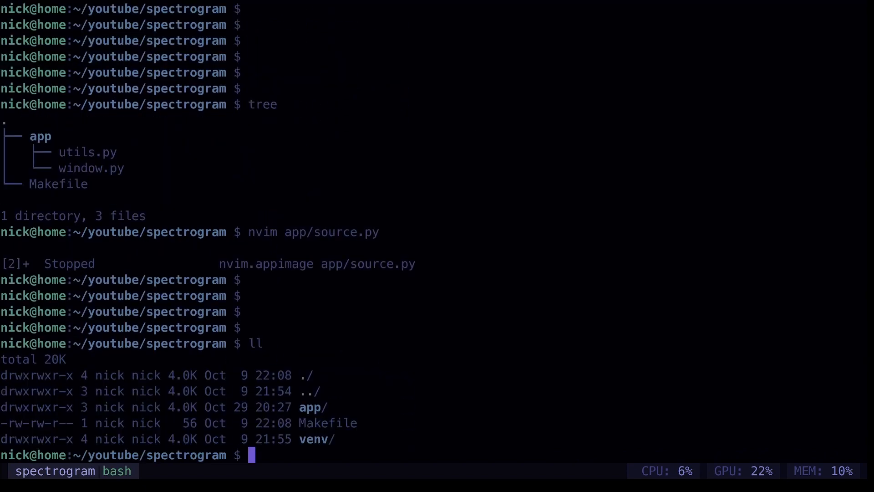
Create an audio folder in the spectrogram project and check it with tree
text(m)
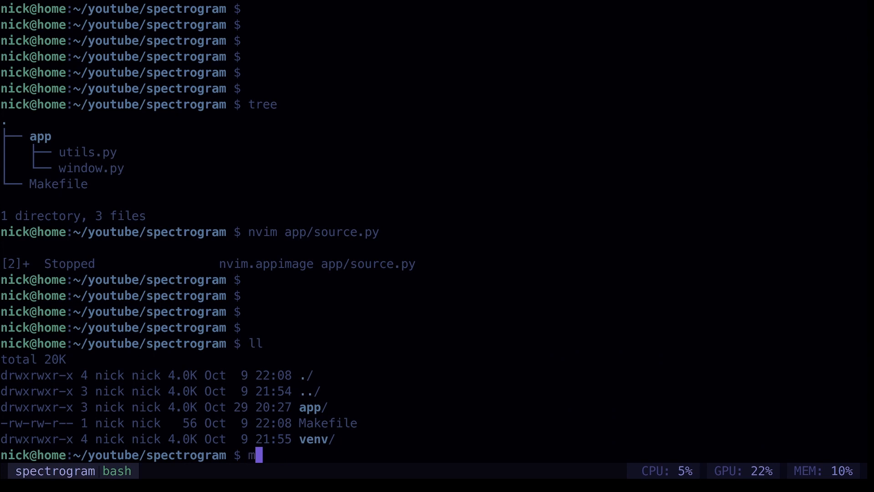
text(kauid)
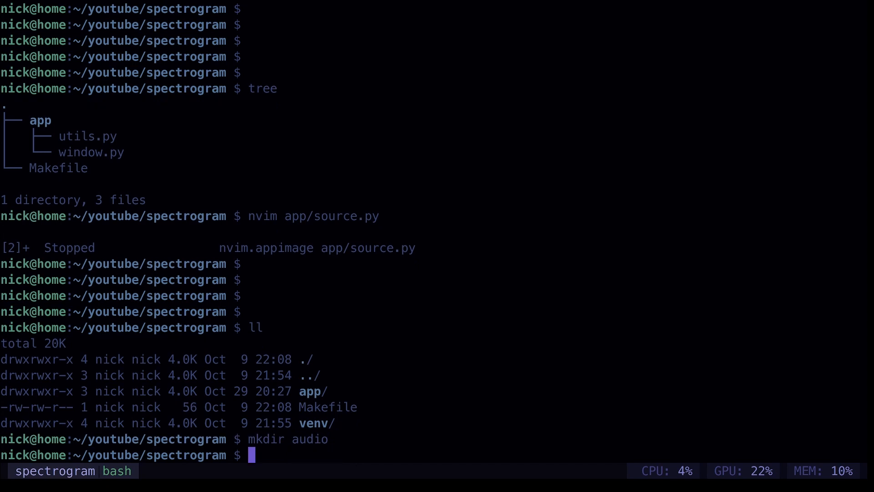
text(tree)
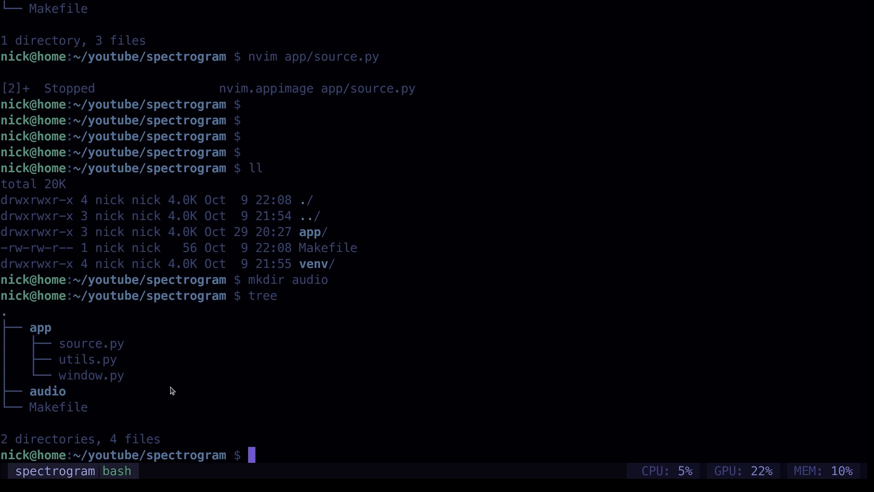
Copy ~/Downloads/gettysburg.wav into audio/ and verify it with tree
text(cp)
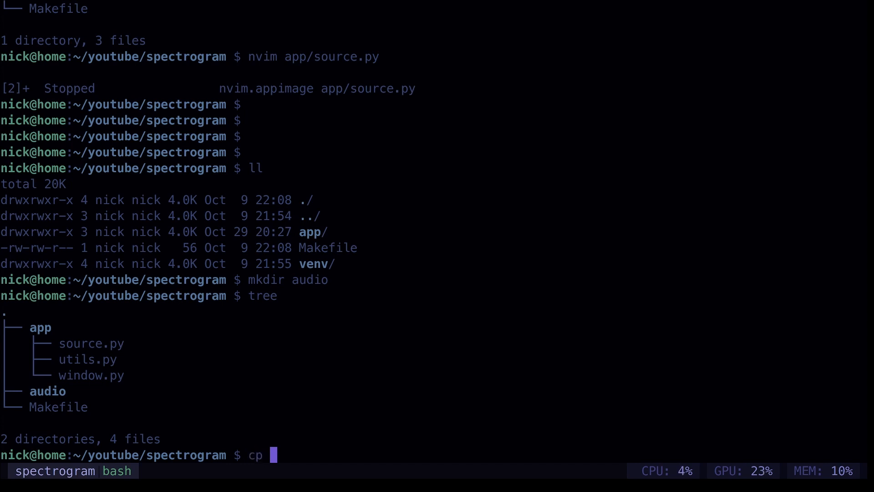
text(~/D)
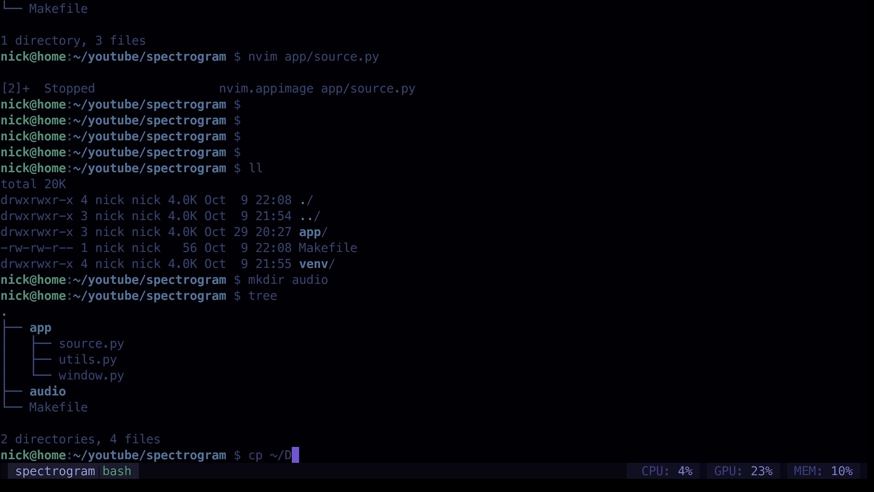
text(ownloads/gettysburg.wav audio/)
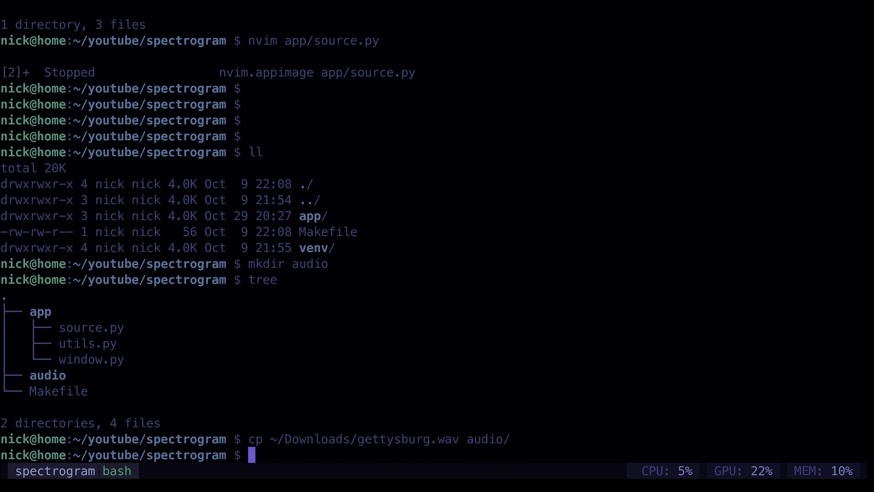
text(tree)
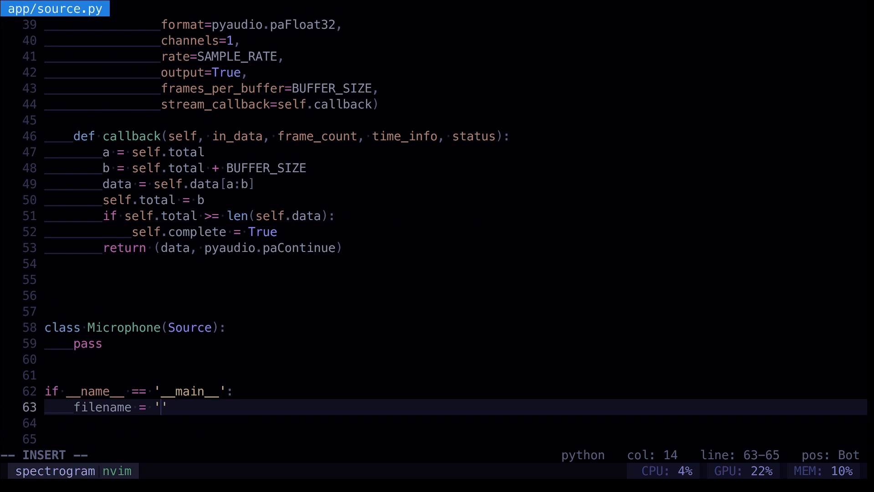
Set filename to './audio/gettysburg.wav' and begin source = File(filename) below it
text(audio)
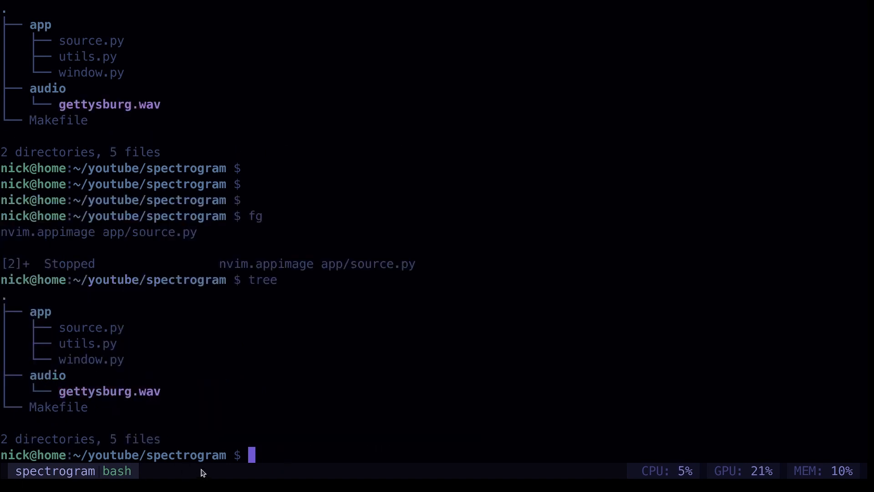
mouse_move(71, 362)
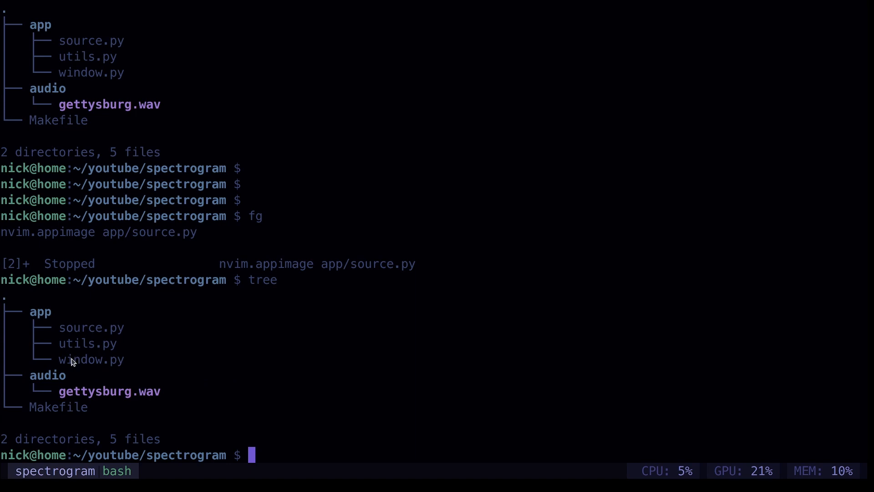
mouse_move(60, 376)
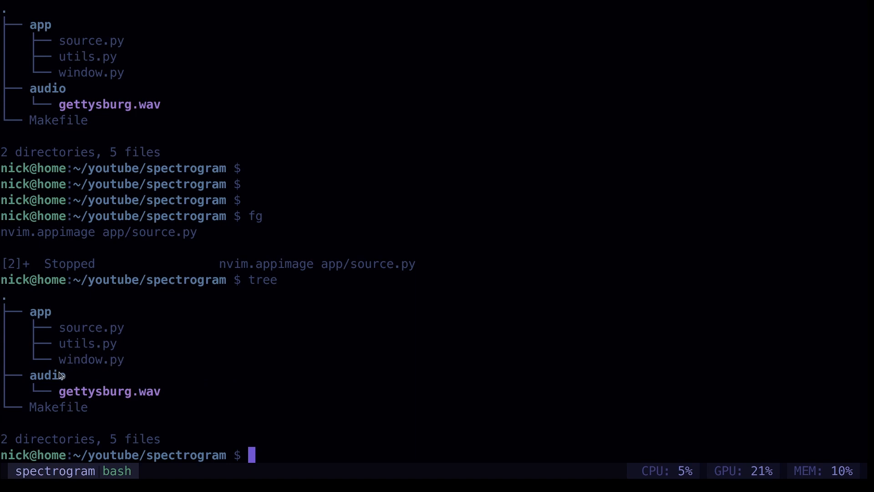
mouse_move(79, 384)
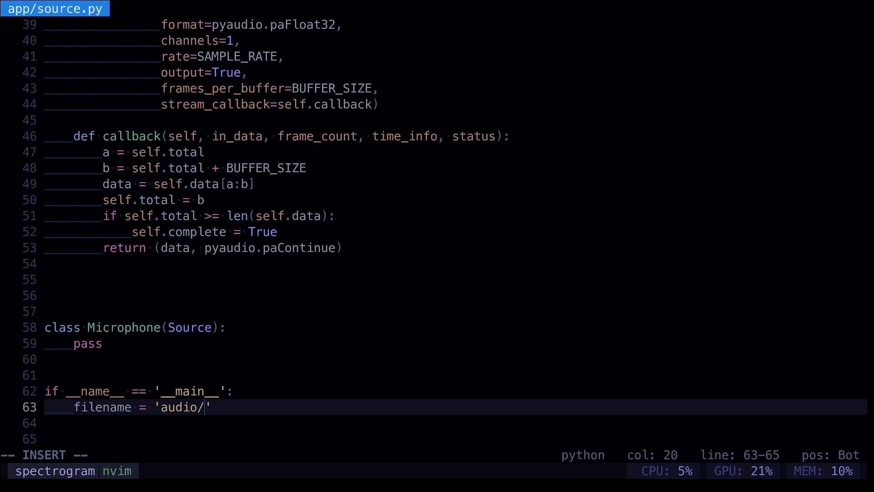
text(./au)
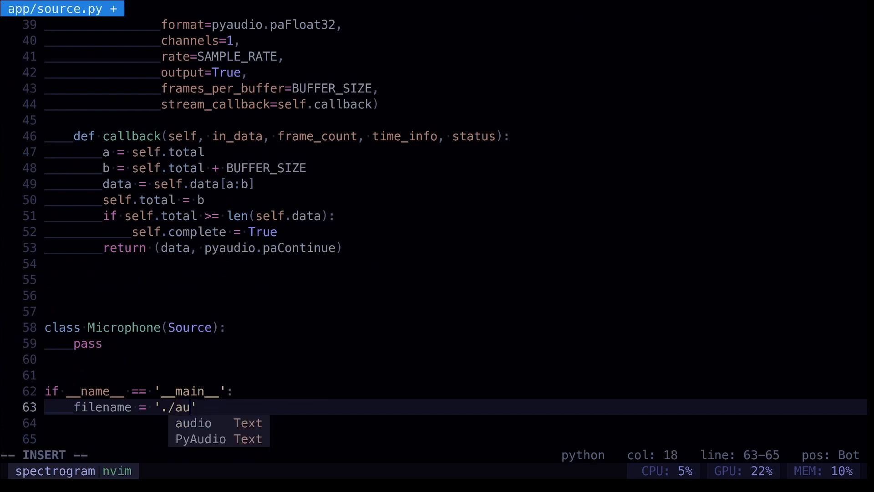
text(dio/gett)
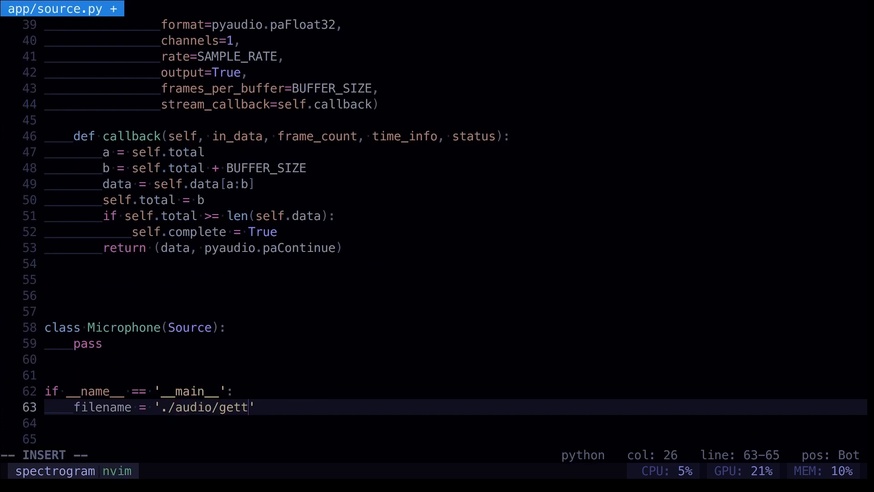
text(ysburg)
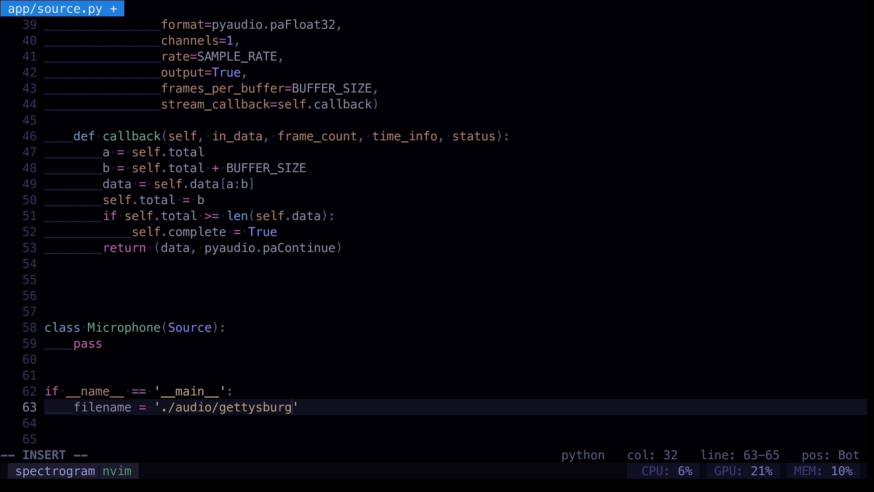
key(ctrl+z)
text(.wav)
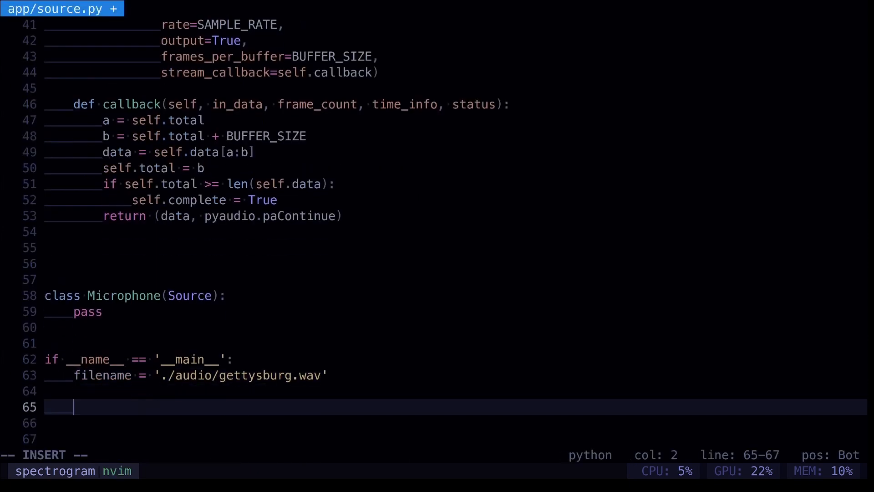
text(source)
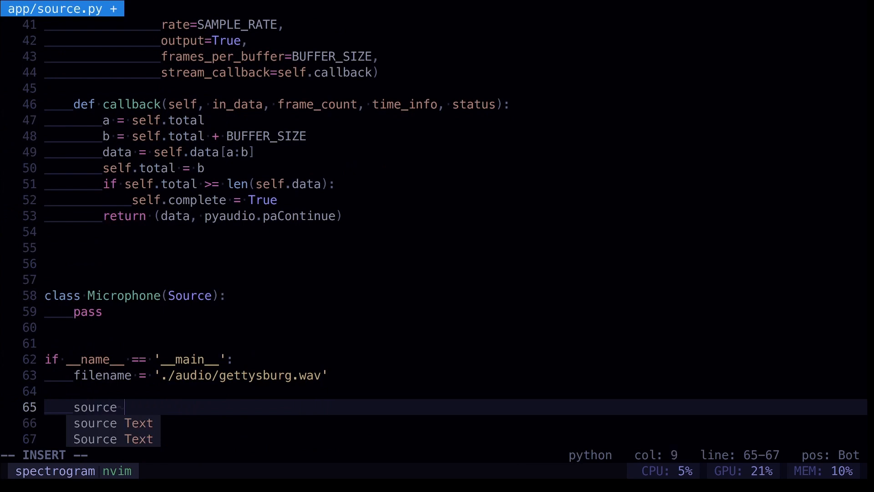
text(= File(filename)
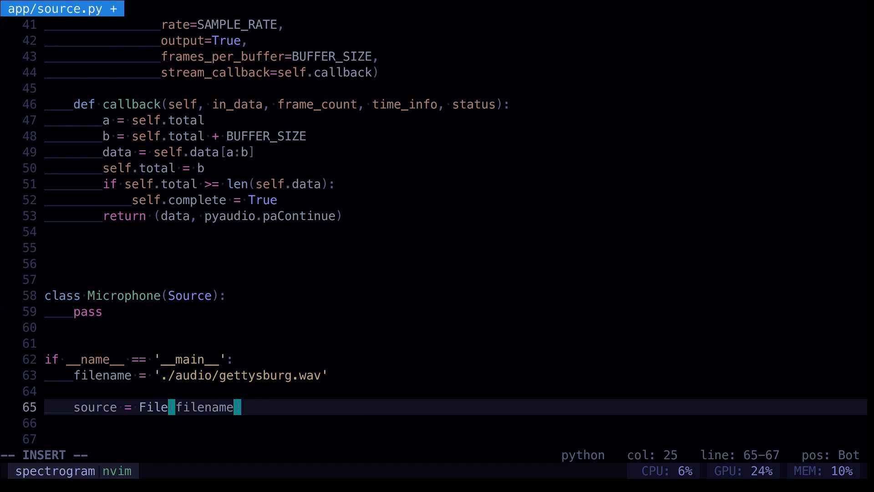
mouse_move(342, 386)
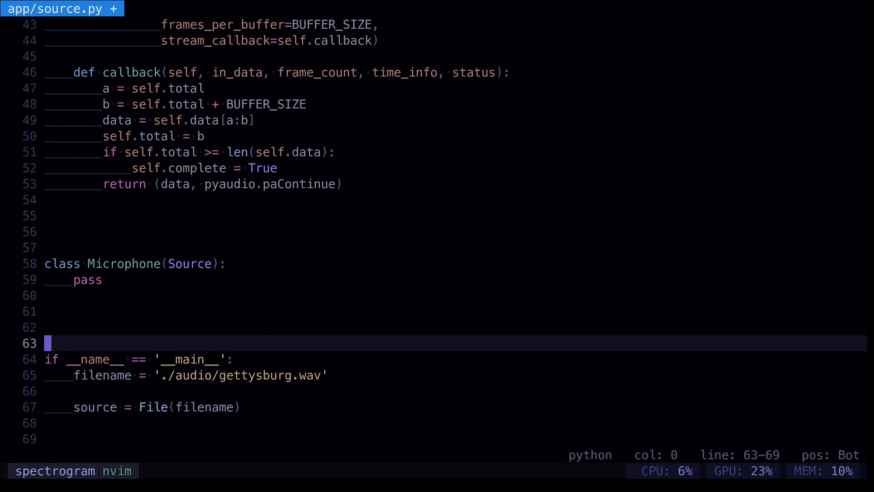
Open the Makefile and add a source: target under the window target
key(ctrl+p)
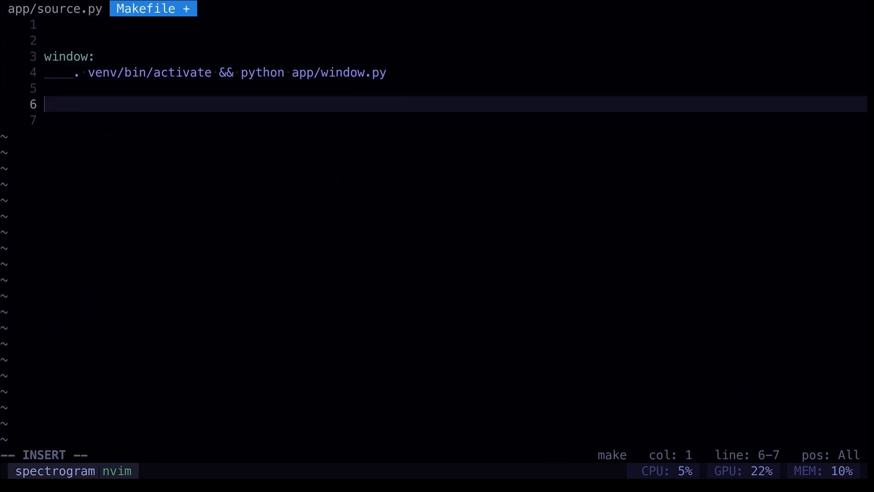
text(source:)
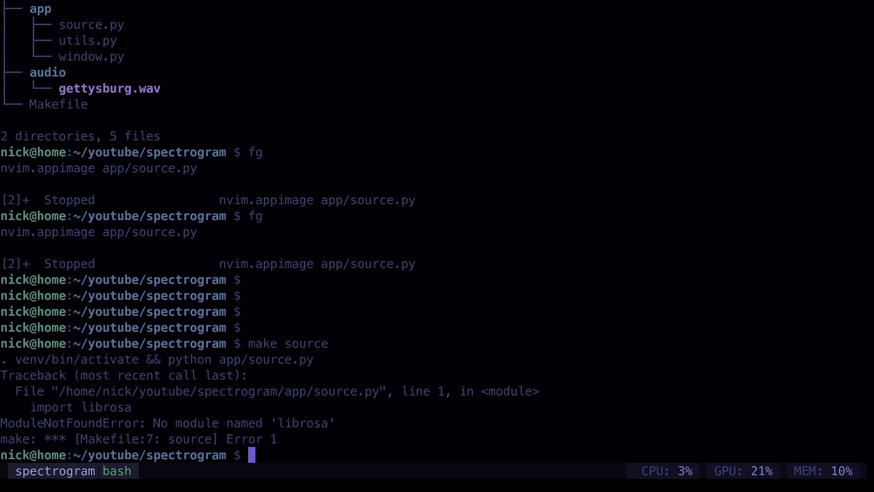
Activate the venv with source venv/bin/activate and start pip install pyaudio librosa
text(source)
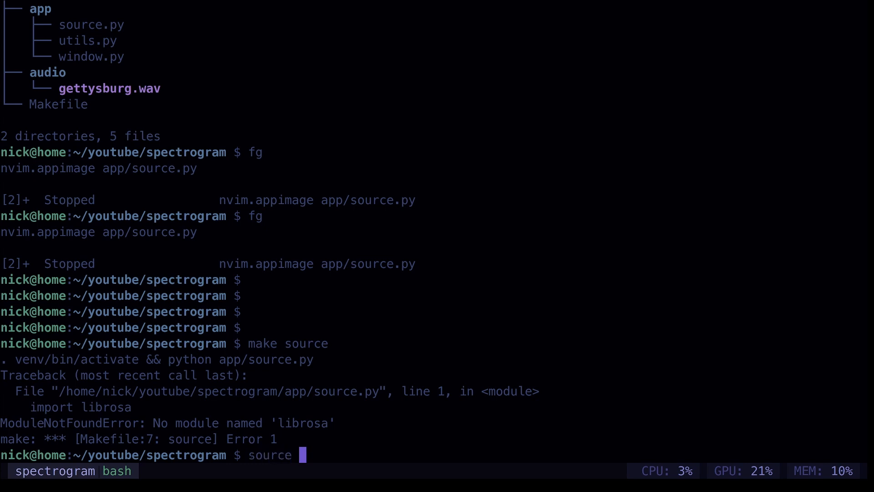
text(ven)
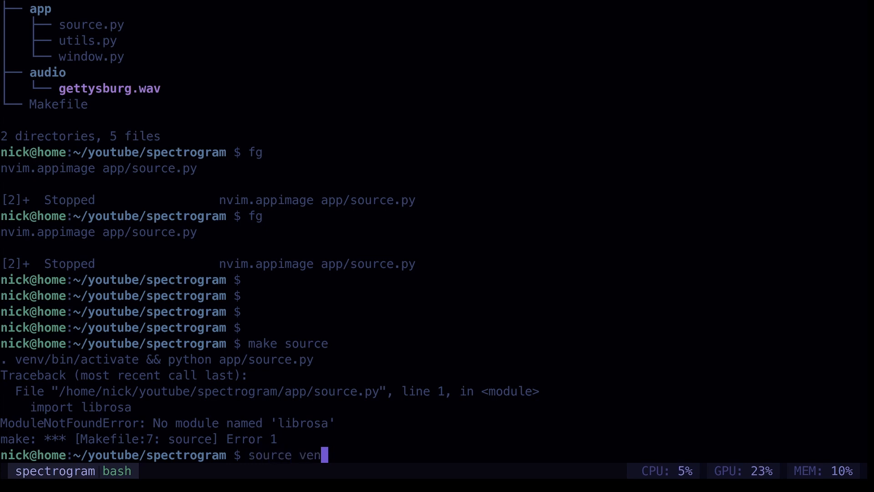
text(v/bin/activate)
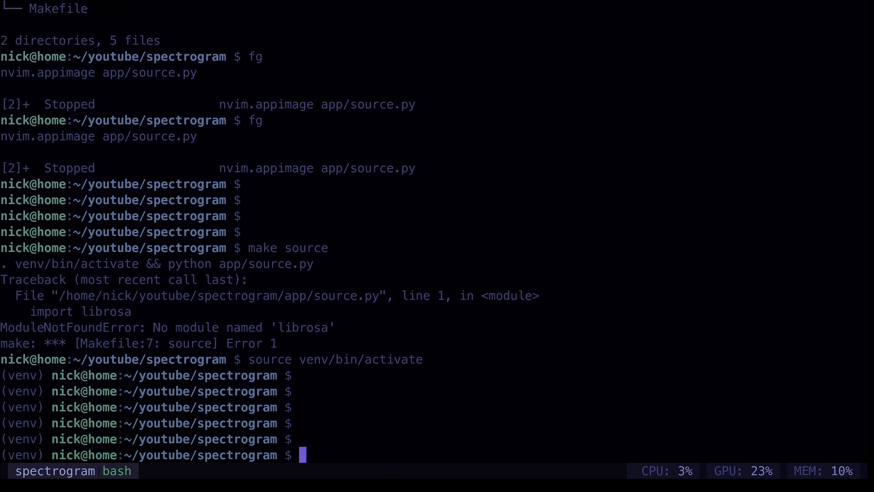
text(pip install pyau)
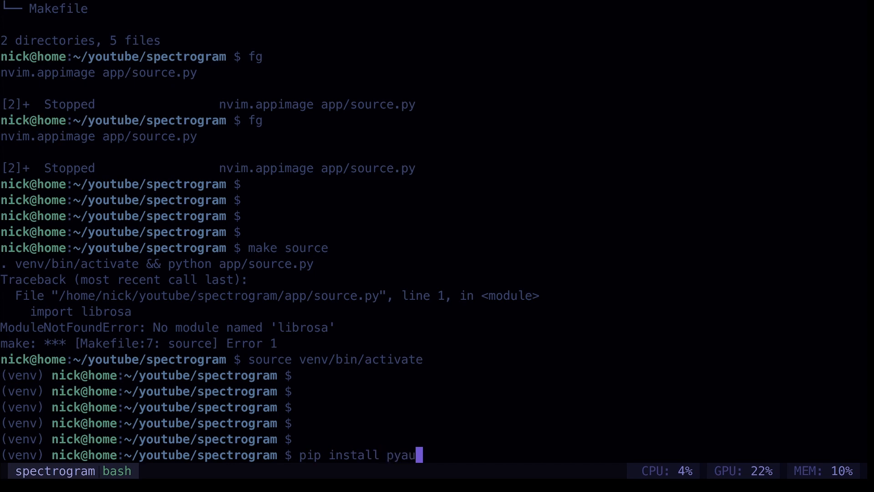
text(dio librosa)
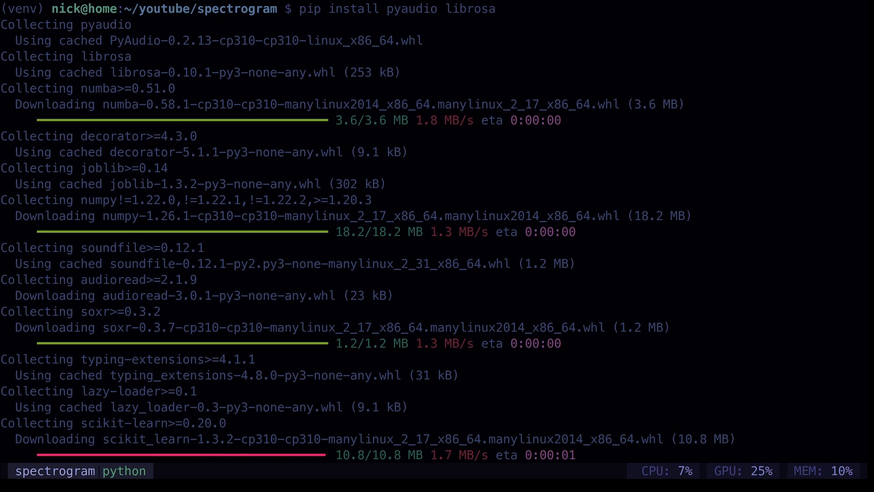
Scroll the pip output as pyaudio, librosa, numba, scipy and scikit-learn finish installing
scroll(down, 3)
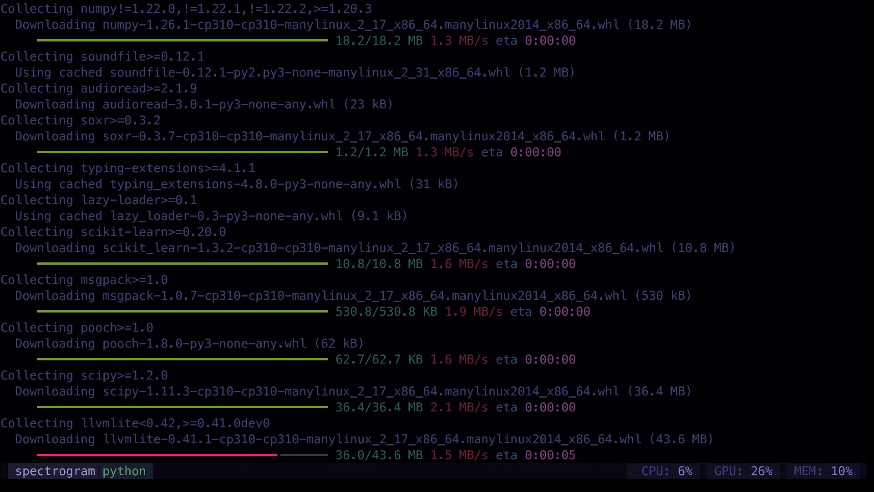
scroll(down, 3)
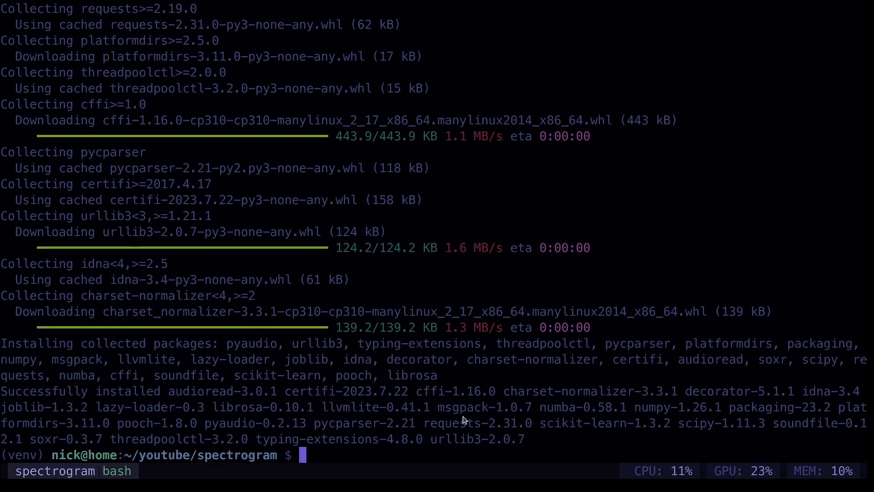
Confirm apt reports pulseaudio already newest, cancel a brew command, and start make source
text(sudo apt install pulseaudio)
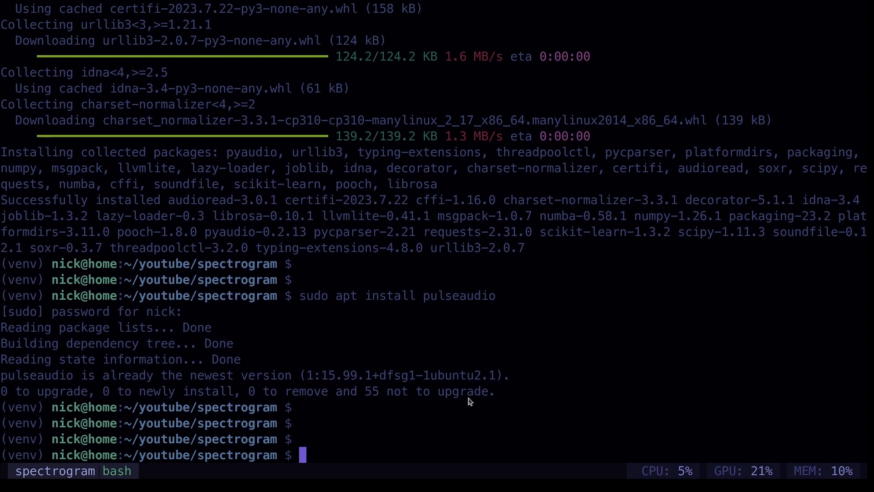
text(brew install pulseaudio)
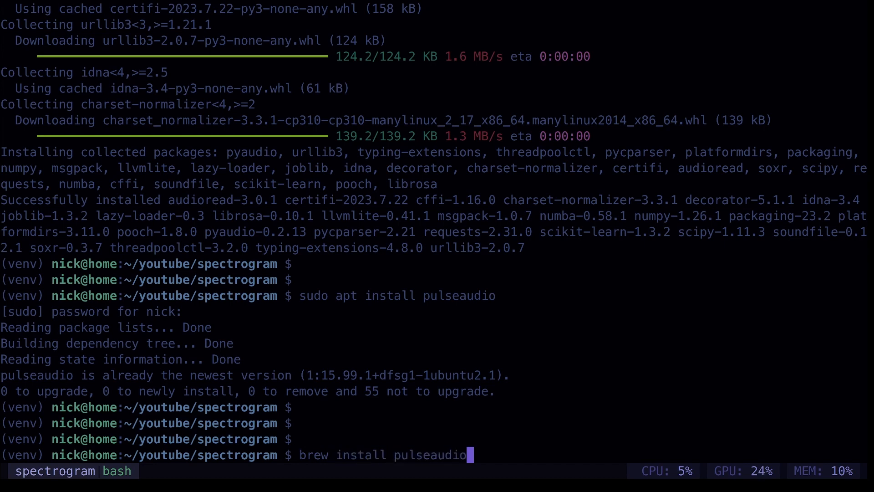
key(ctrl+c)
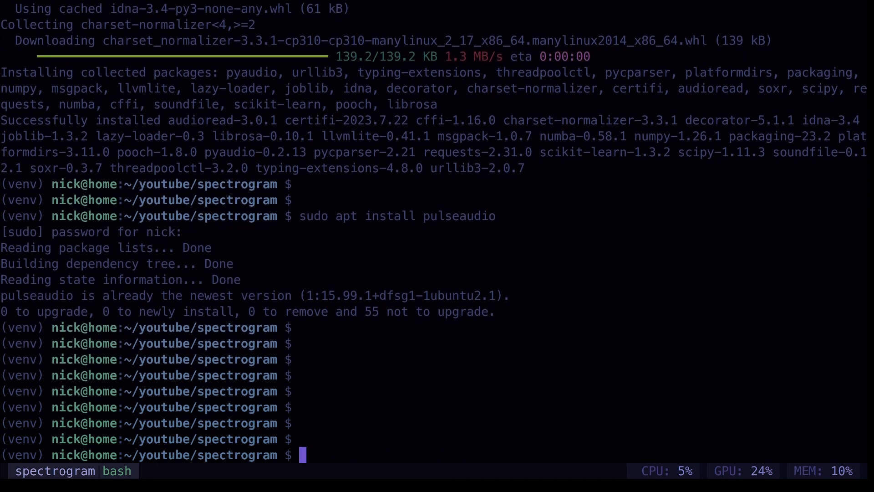
text(make source)
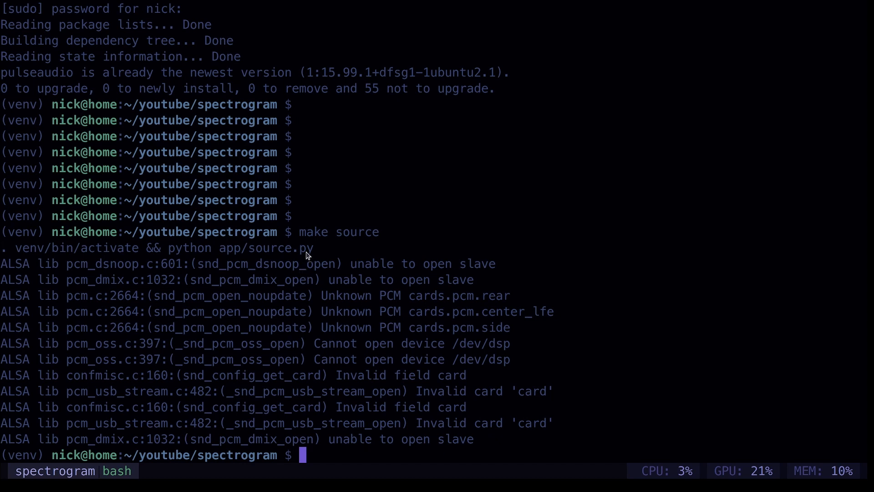
mouse_move(95, 272)
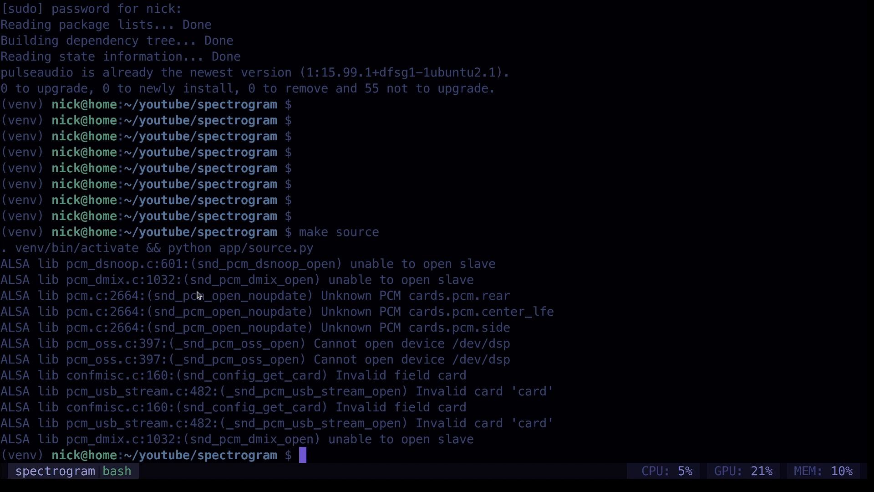
mouse_move(435, 251)
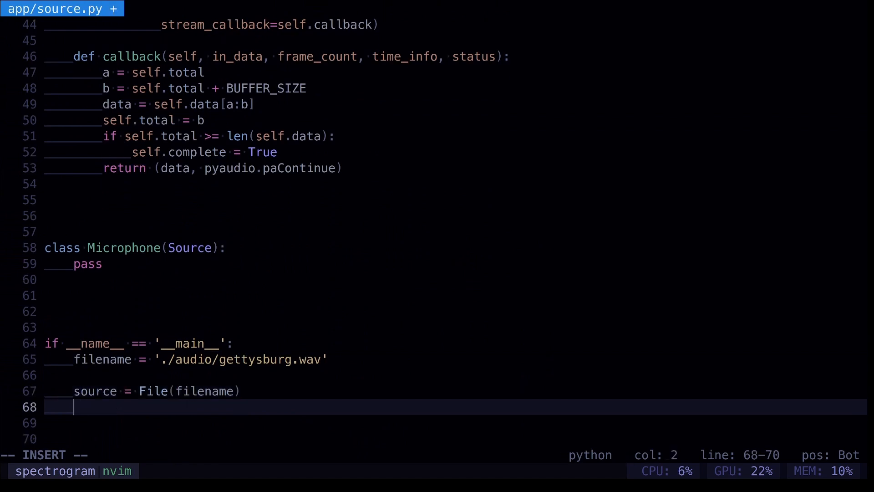
Add time.sleep(5) below source = File(filename) in the main block and save source.py
text(time.s)
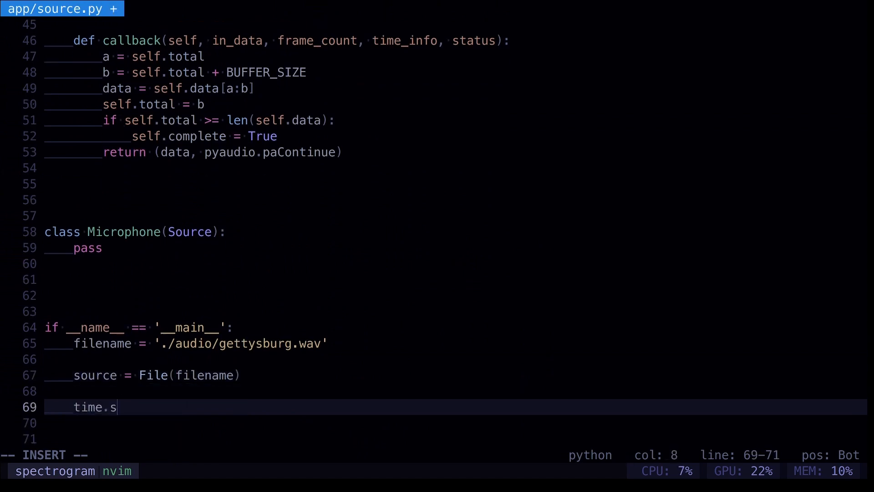
text(leep()
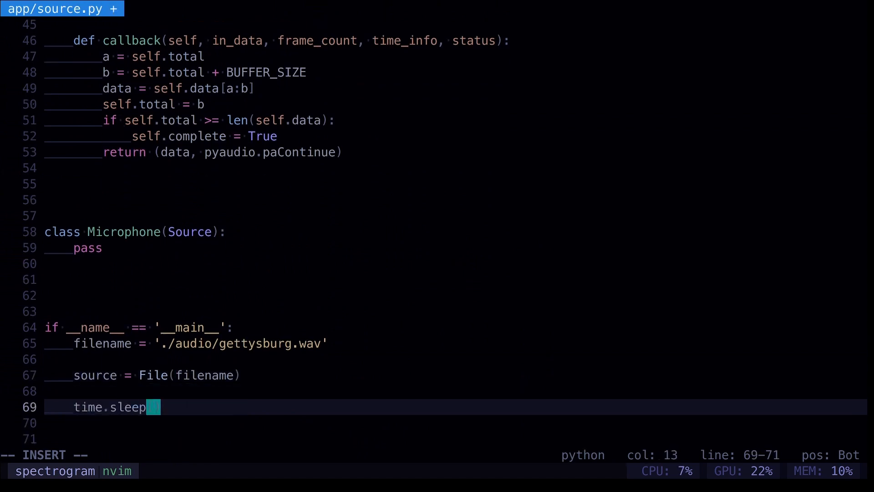
text(10)
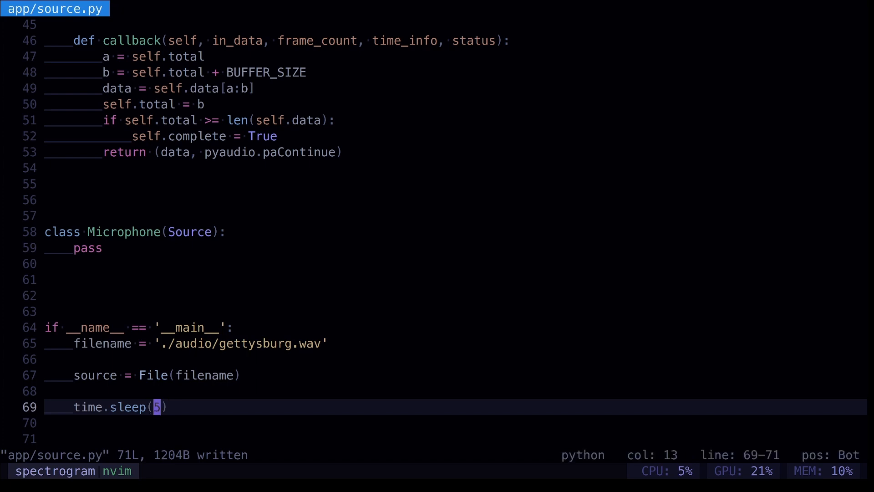
key(l)
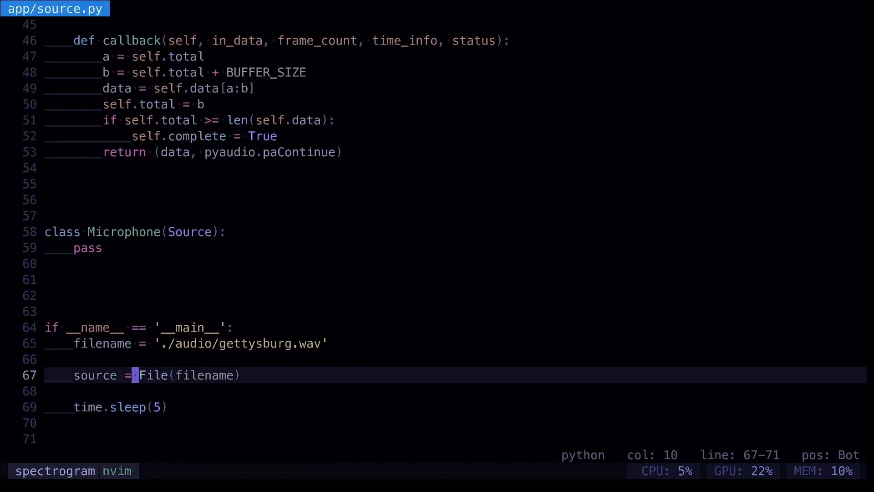
key(l)
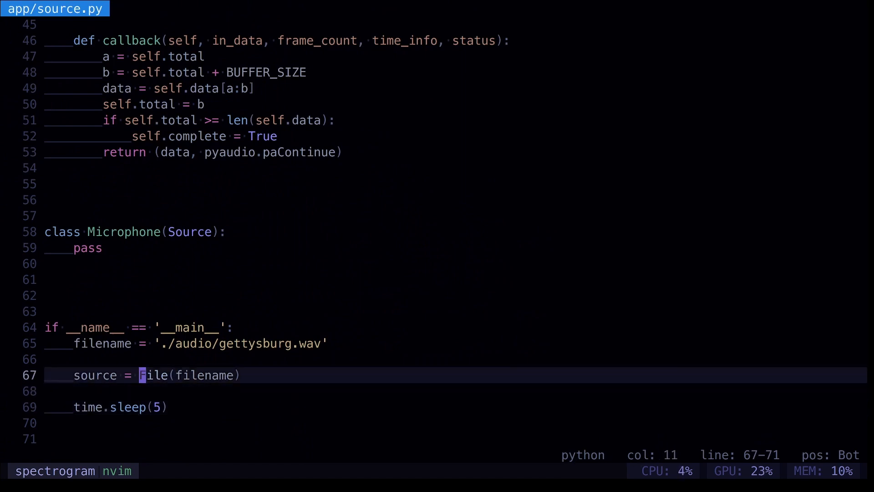